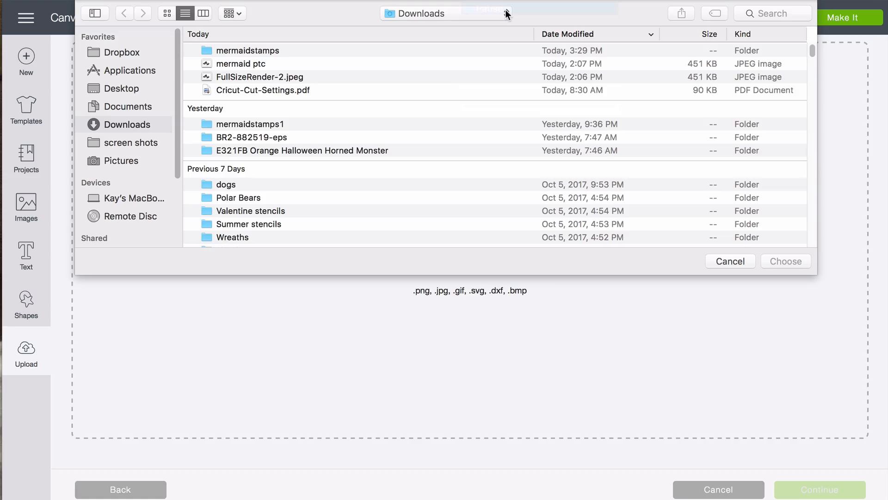
# - Navigate the image upload file chooser to the Downloads folder containing mermaidstamps
pyautogui.click(785, 261)
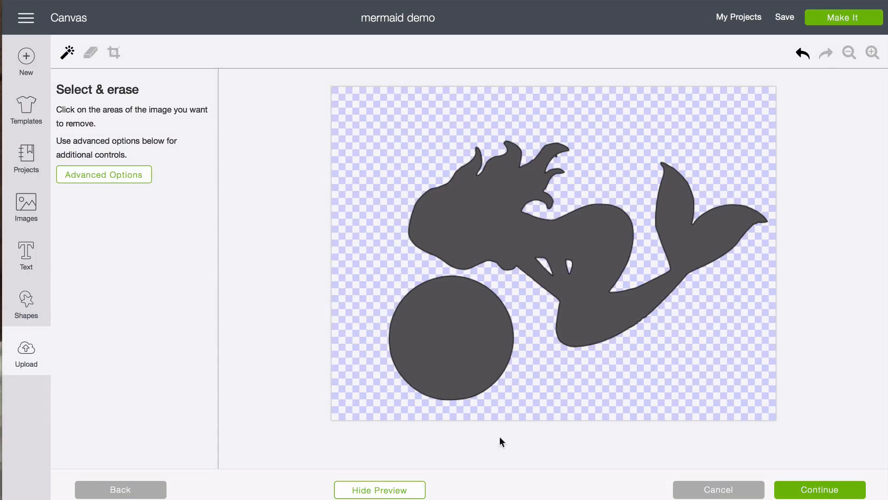
# - Erase the mermaid photo's background to leave the silhouette on transparency
pyautogui.click(819, 488)
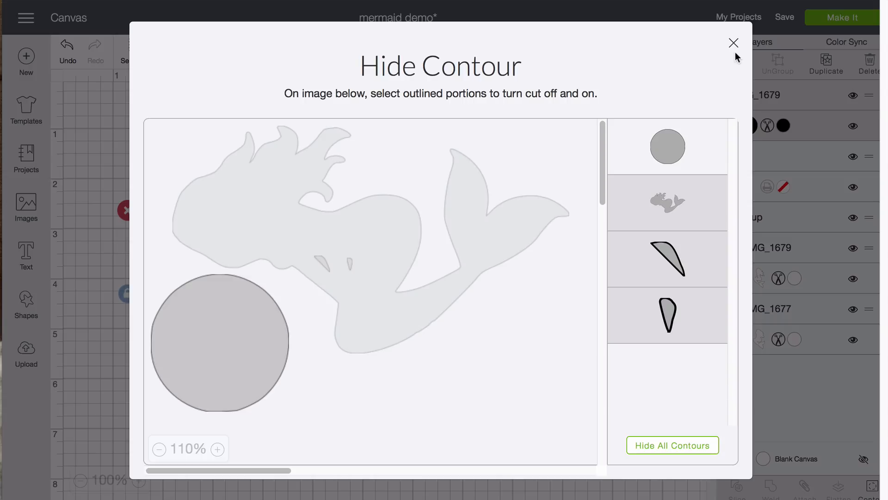
# - Hide the mermaid cut line in IMG_1679, leaving only the circle to cut
pyautogui.click(667, 203)
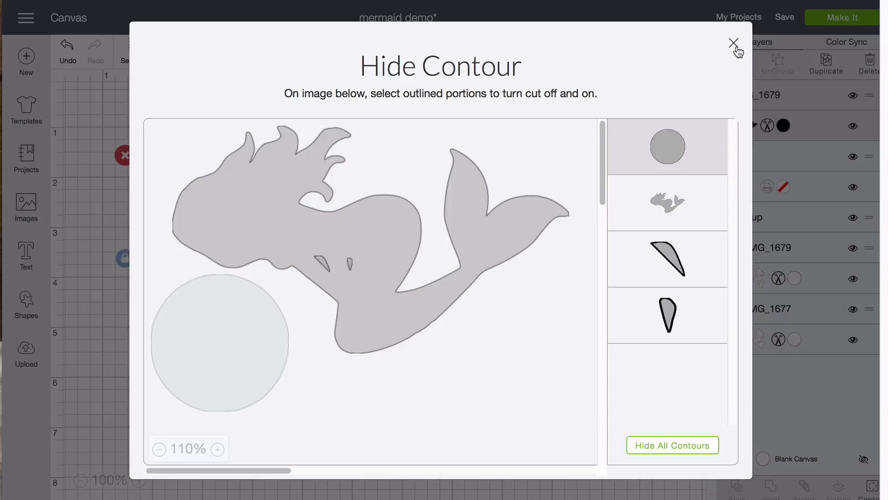
# - Finish the contour changes so IMG_1679 cuts only the mermaid, returning to the canvas
pyautogui.click(734, 44)
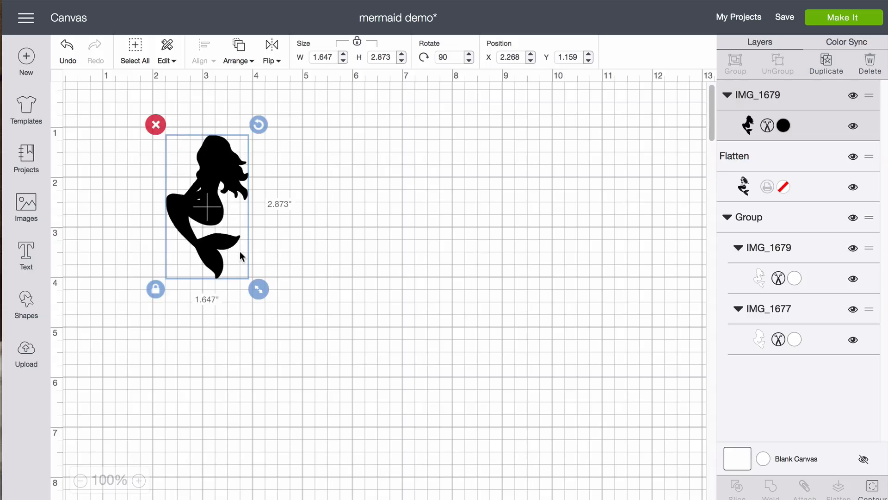
pyautogui.moveTo(243, 262)
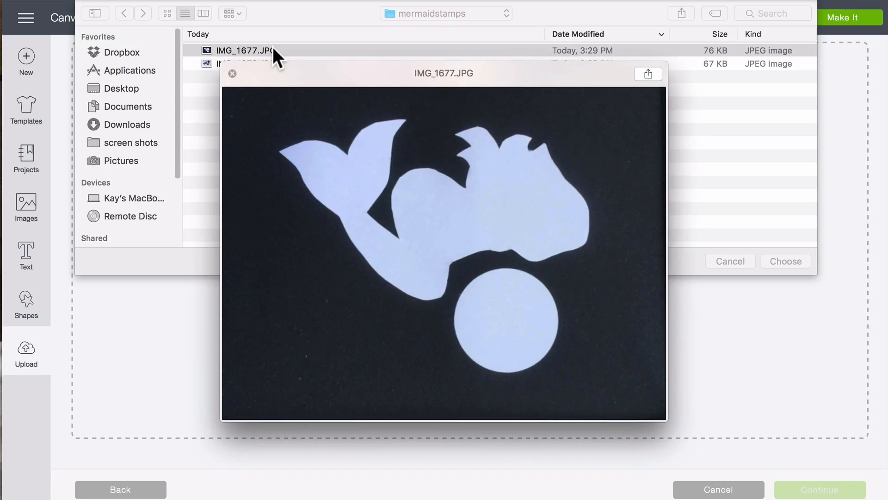
# - Choose IMG_1677 from the mermaidstamps folder as the second mermaid upload
pyautogui.click(785, 261)
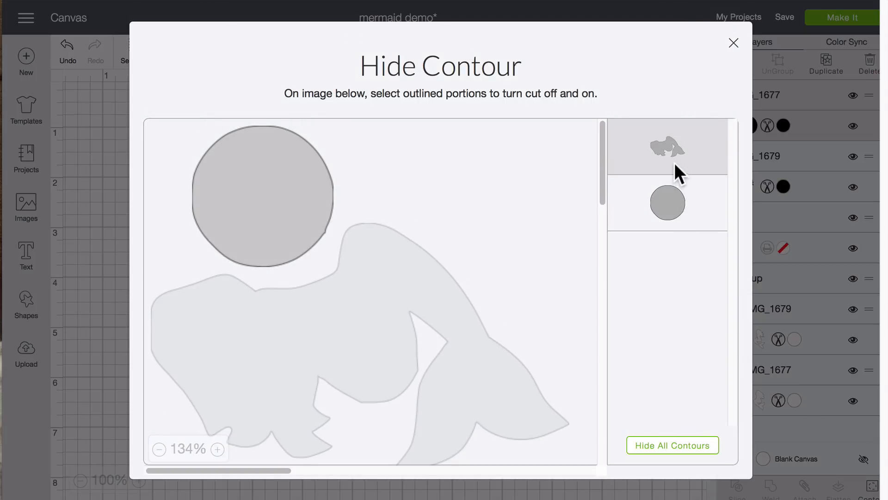
# - Restore IMG_1677's mermaid cut line so only the mermaid shape cuts
pyautogui.click(733, 44)
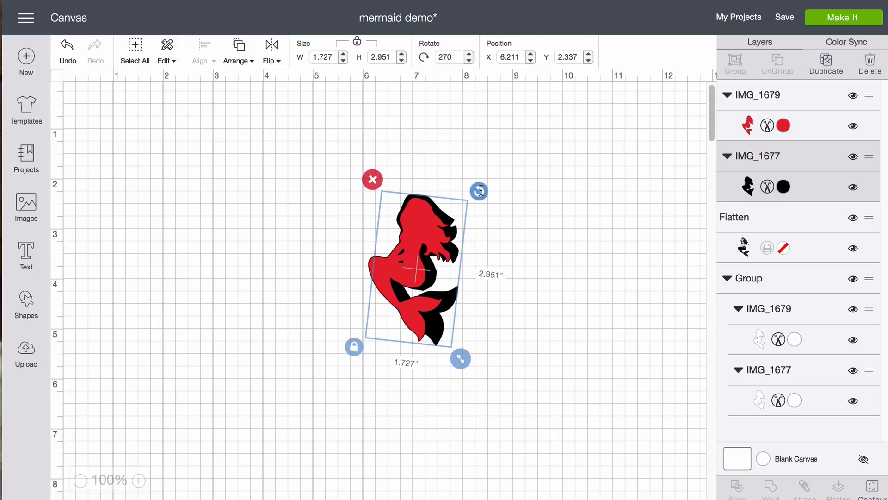